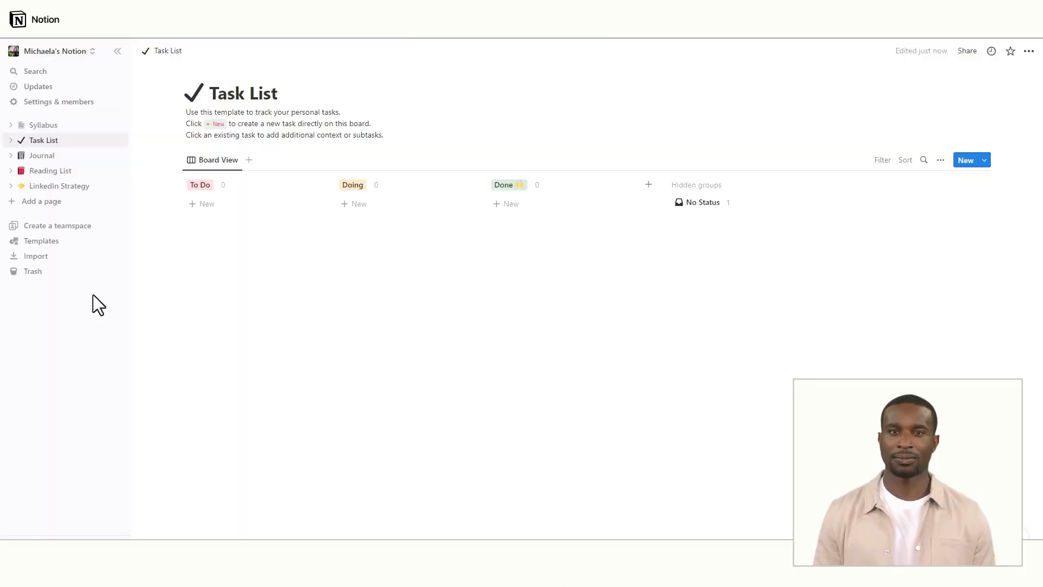
pyautogui.moveTo(103, 283)
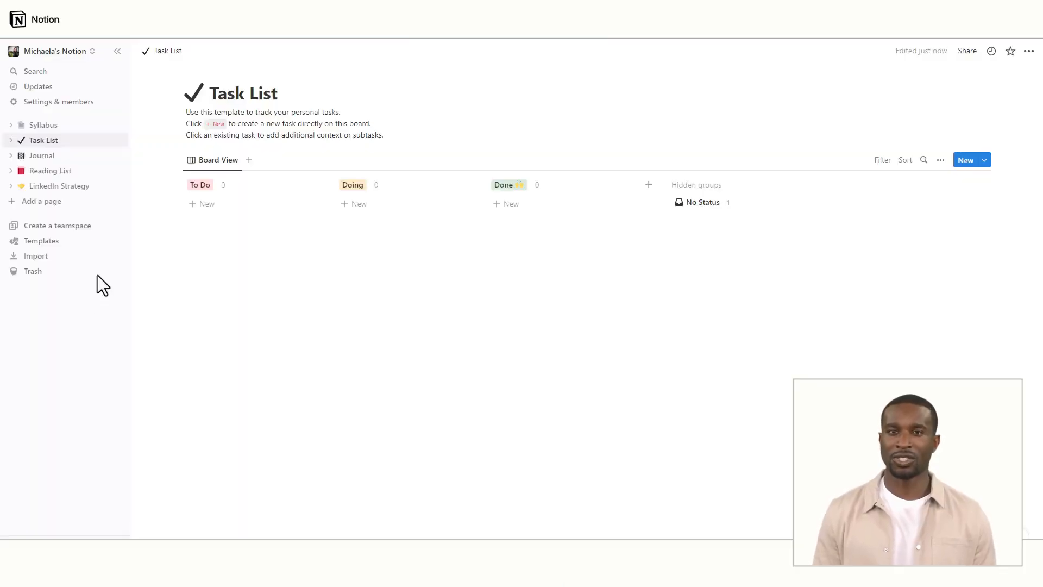
# - Add a new page titled 'Class Syllabus' and bring up the template gallery
pyautogui.click(41, 201)
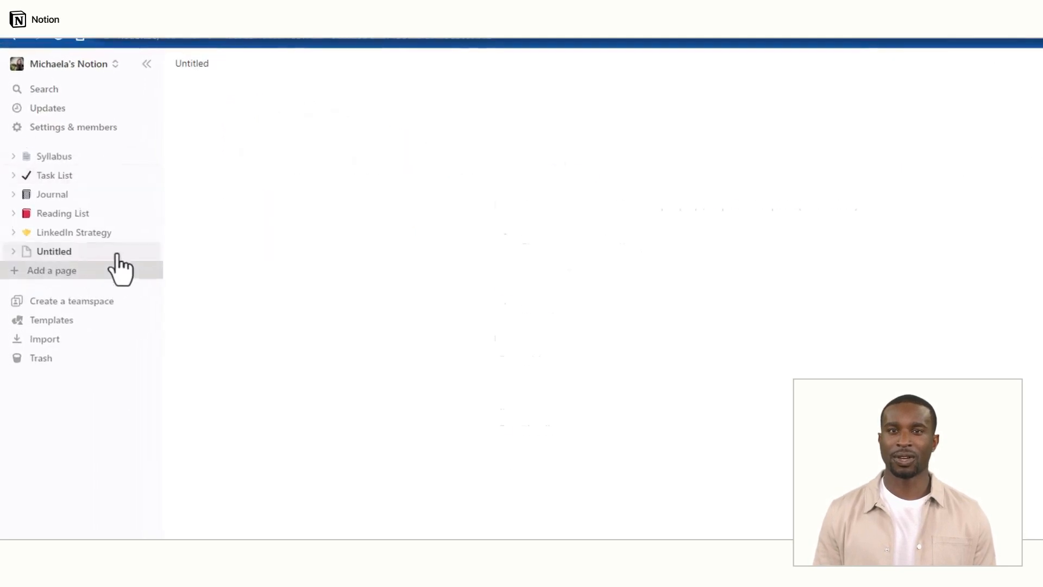
pyautogui.write('C')
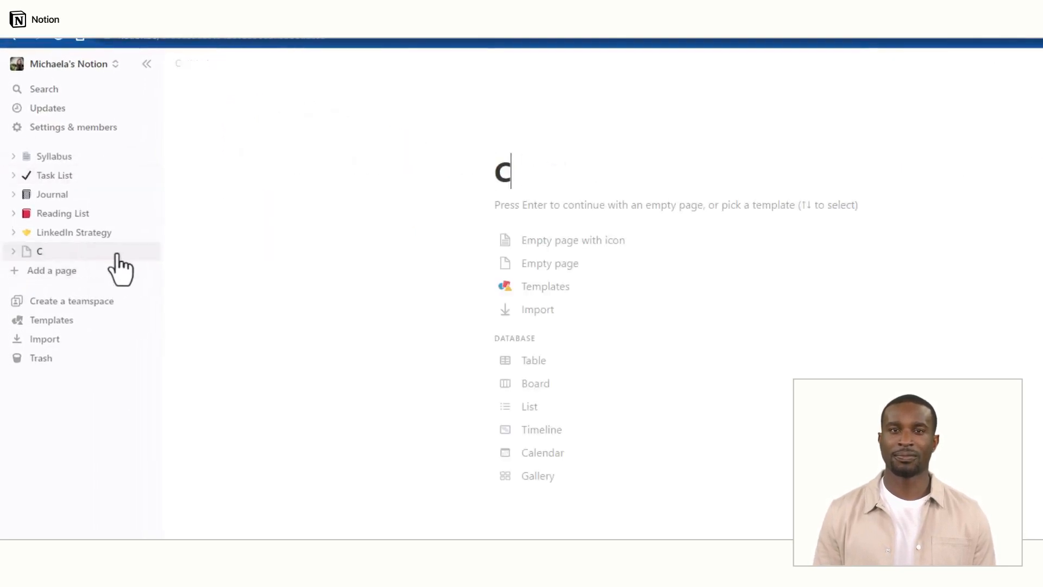
pyautogui.write('lass Syllabus')
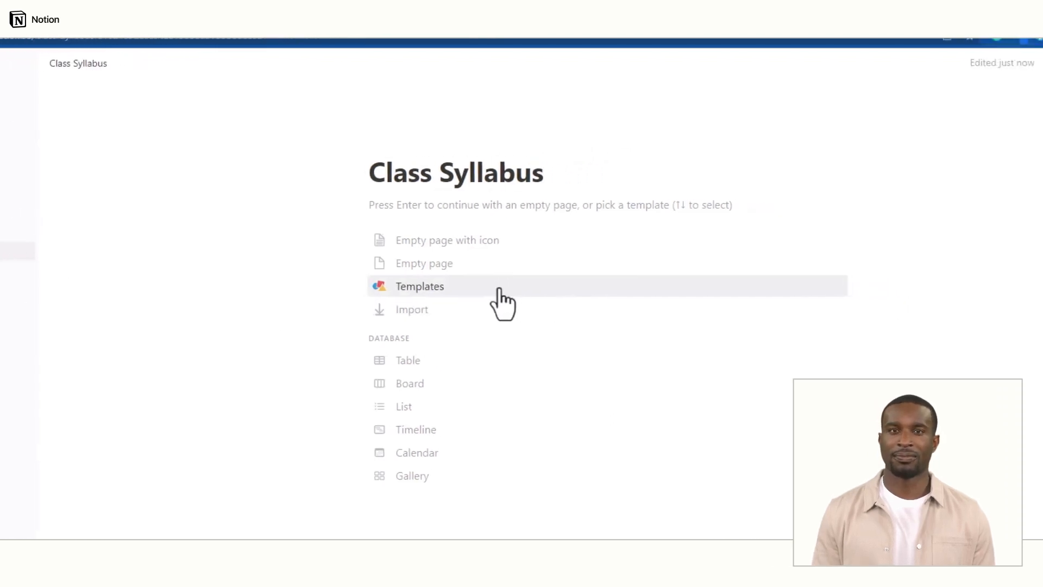
pyautogui.click(420, 286)
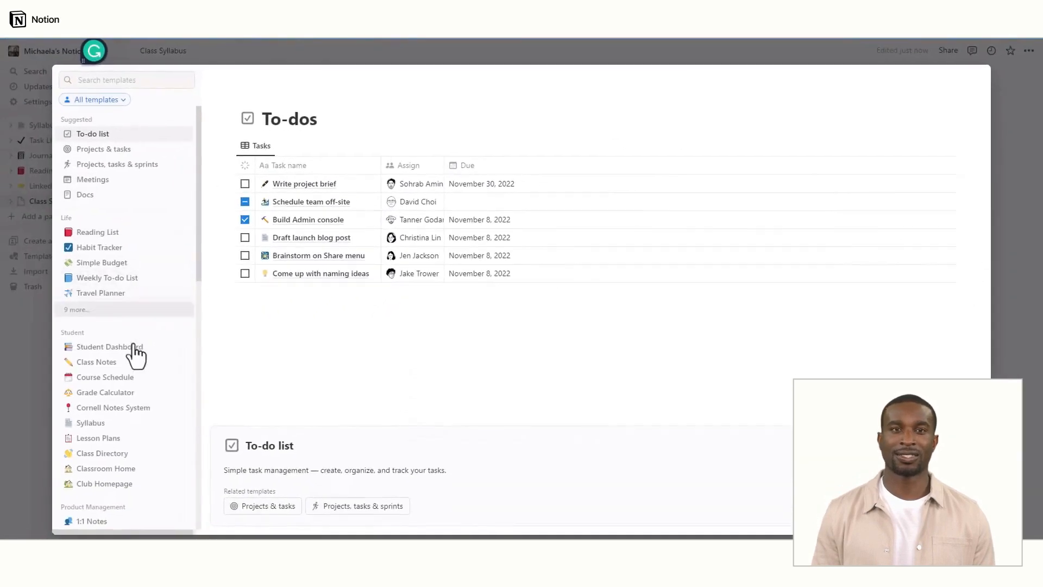
# - Apply the Student Syllabus template, loading the History 340 course content
pyautogui.click(90, 422)
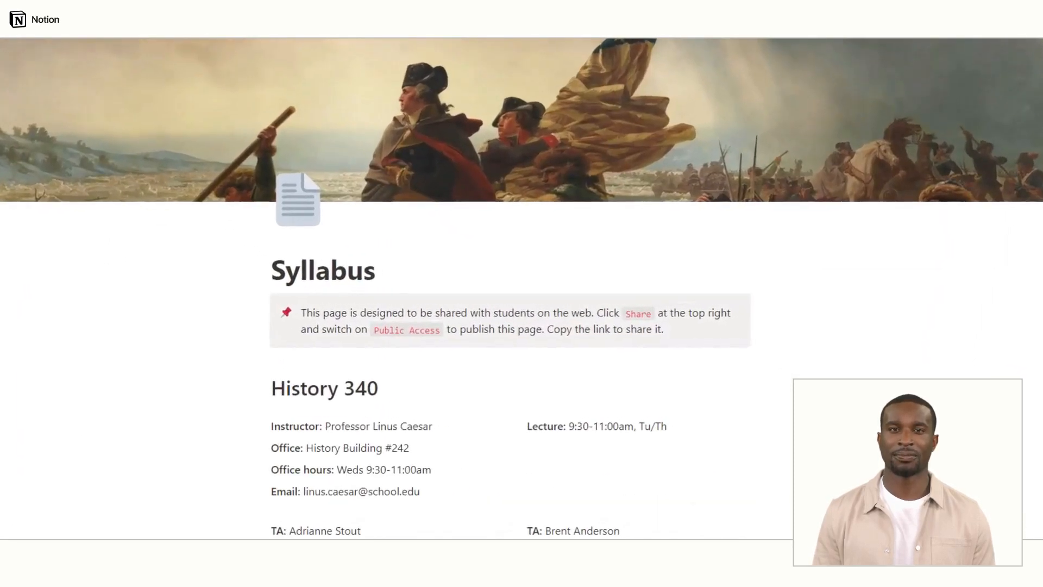
pyautogui.scroll(-3)
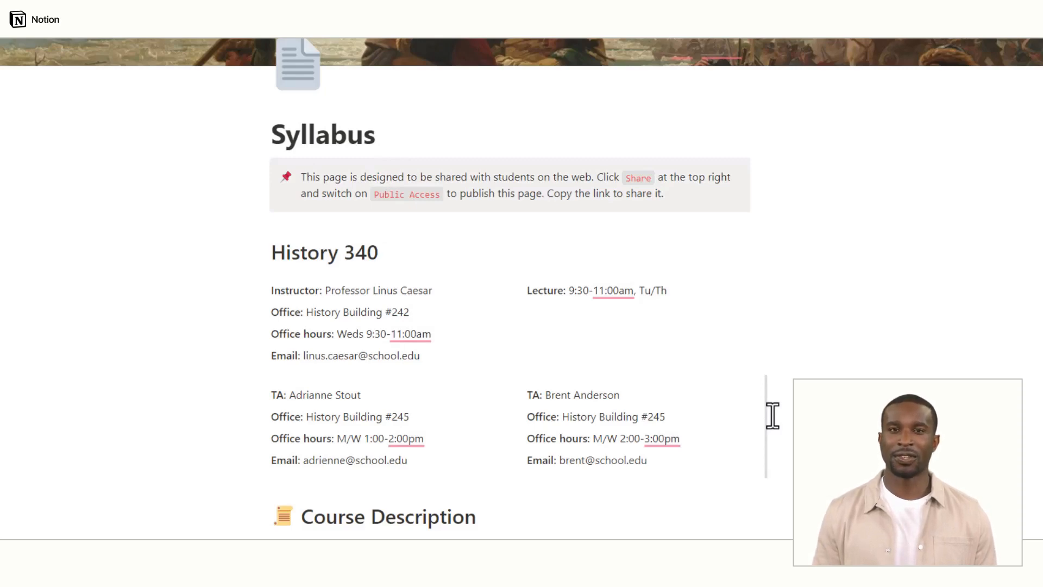
pyautogui.scroll(-3)
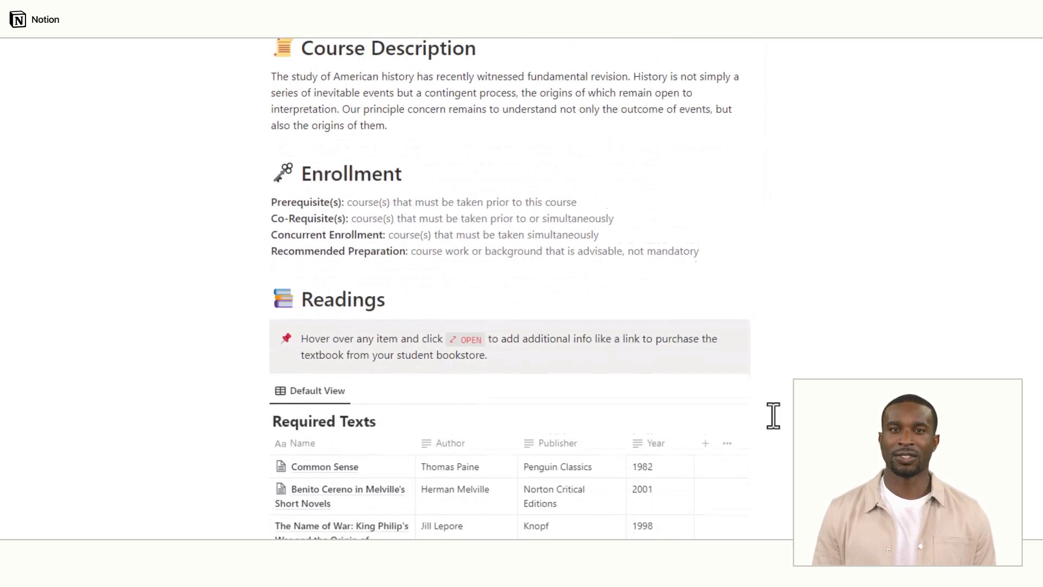
pyautogui.click(258, 165)
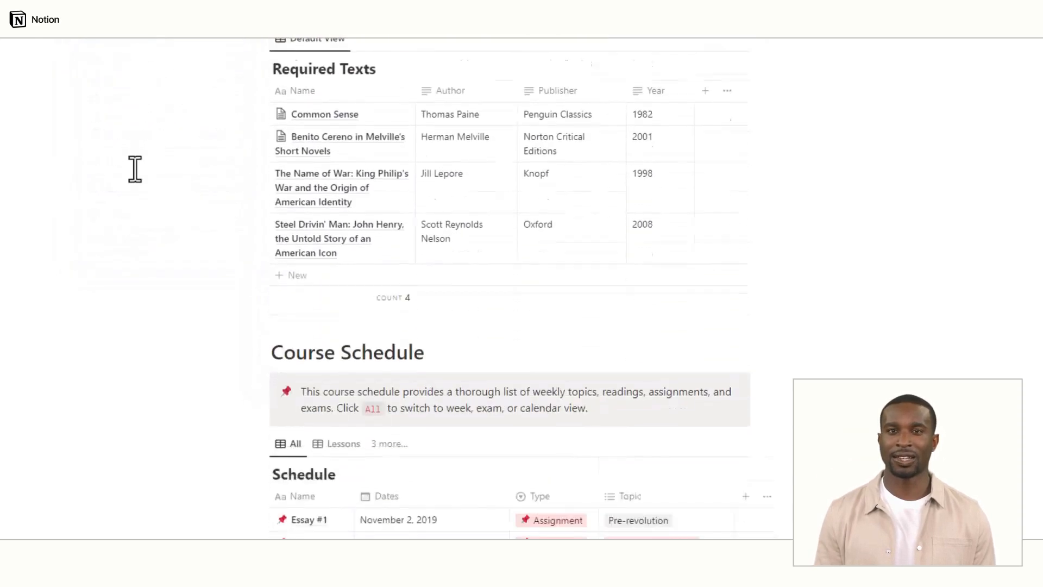
pyautogui.scroll(-3)
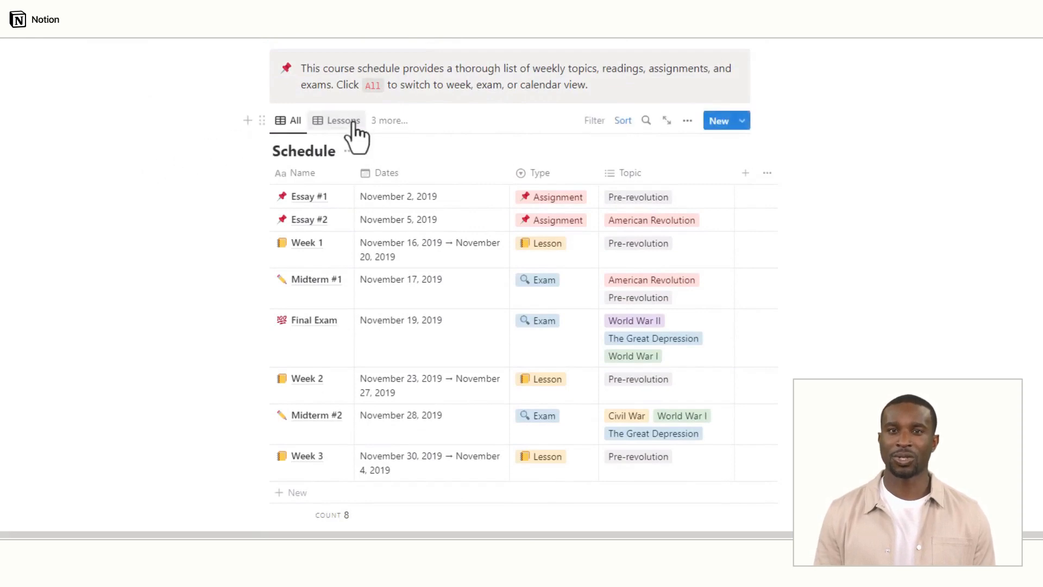
# - Switch the Schedule to the Assignments view, sort by Dates, and open search
pyautogui.click(343, 120)
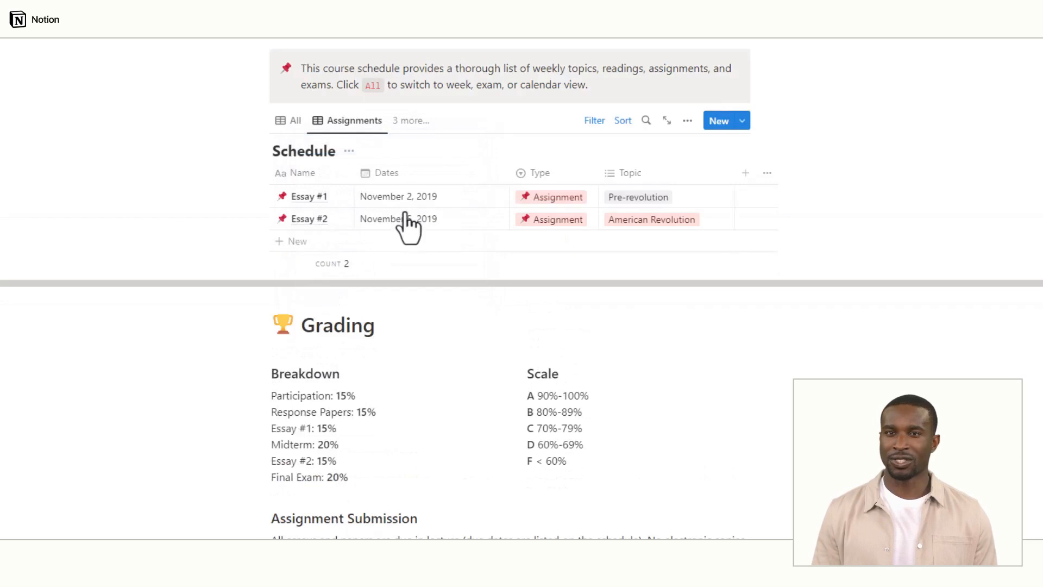
pyautogui.click(622, 120)
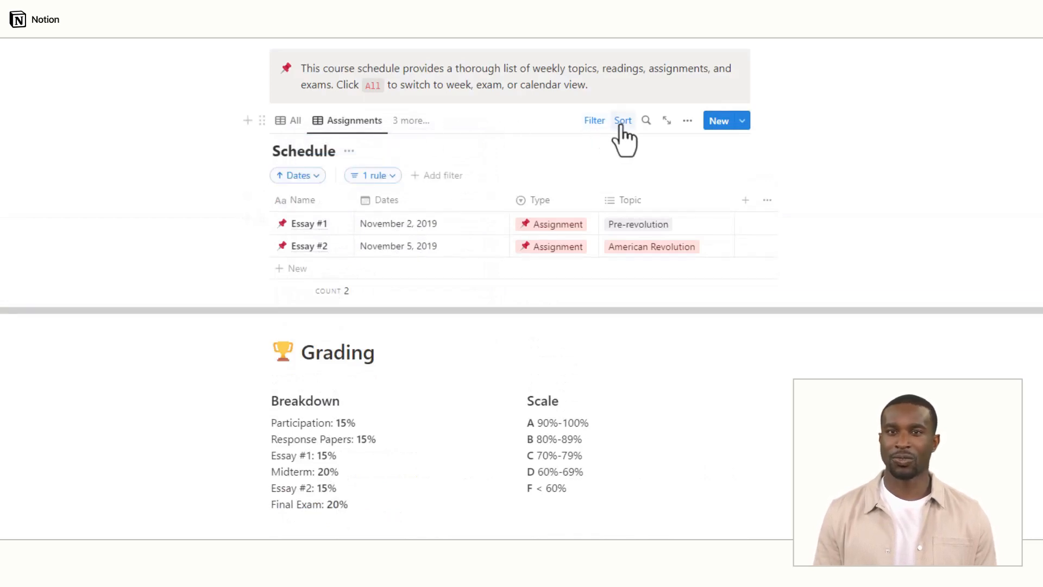
pyautogui.click(646, 120)
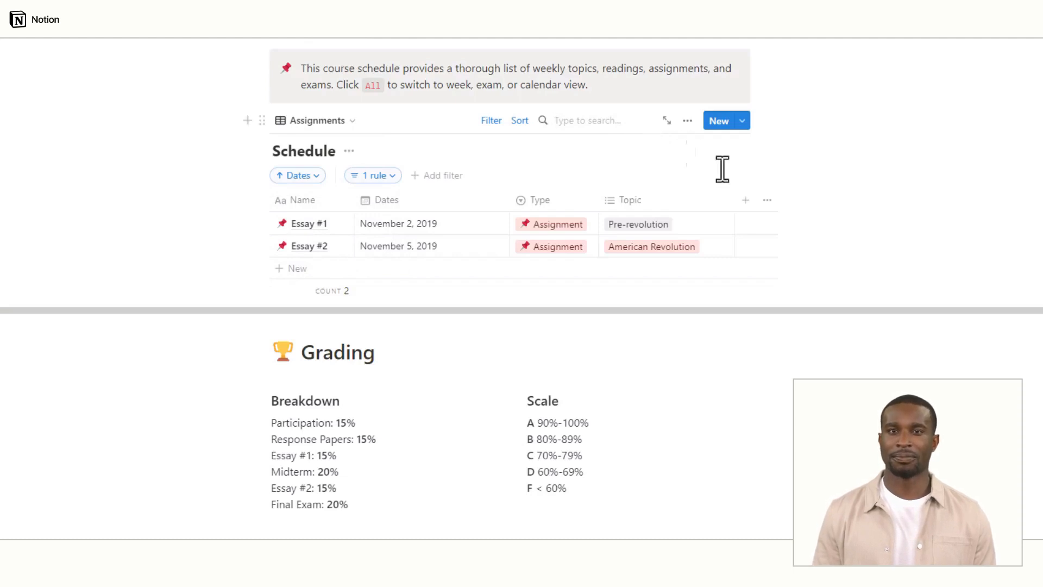
pyautogui.scroll(-3)
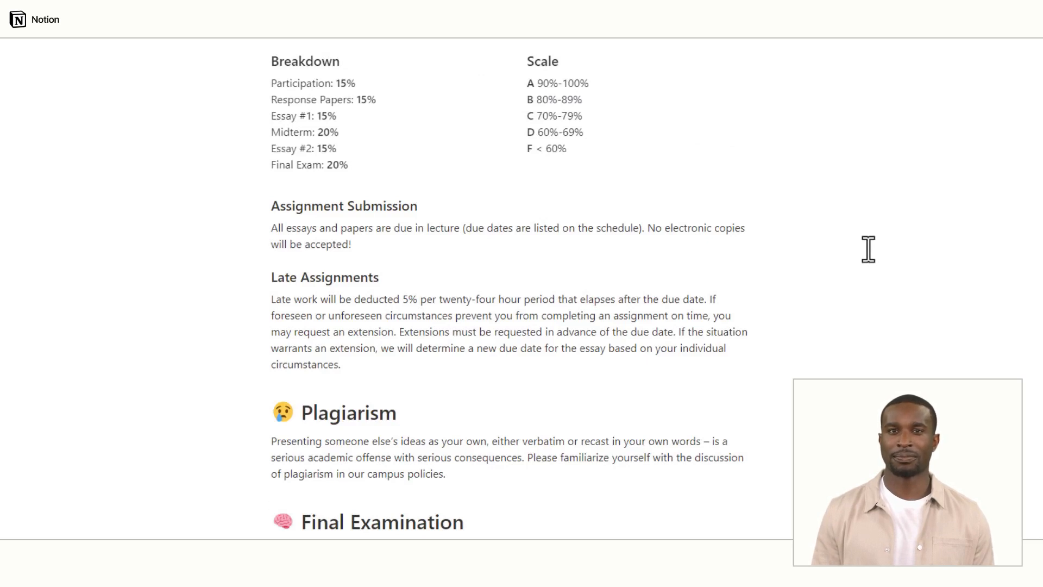
pyautogui.scroll(-3)
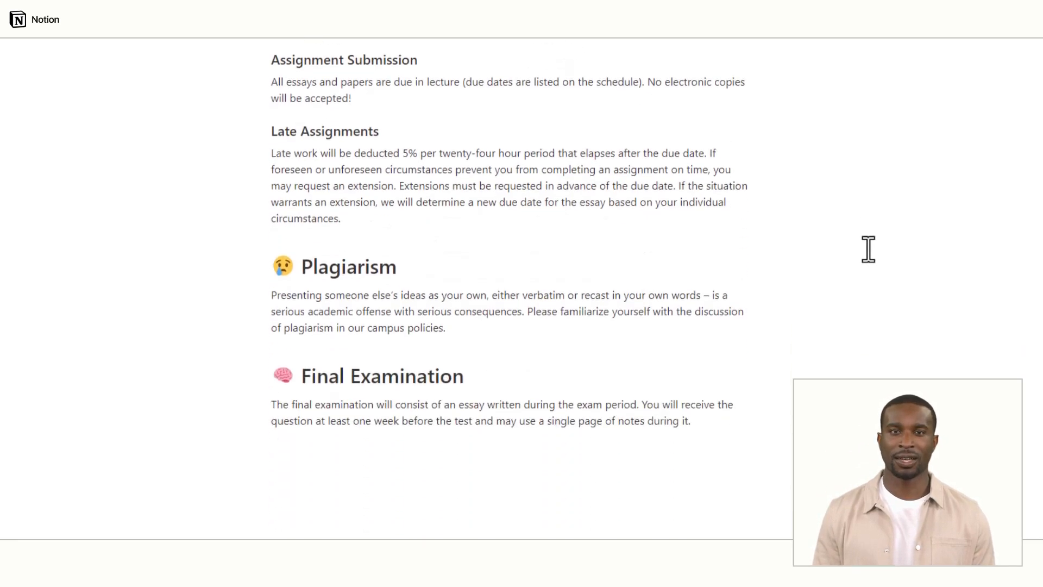
pyautogui.doubleClick(372, 267)
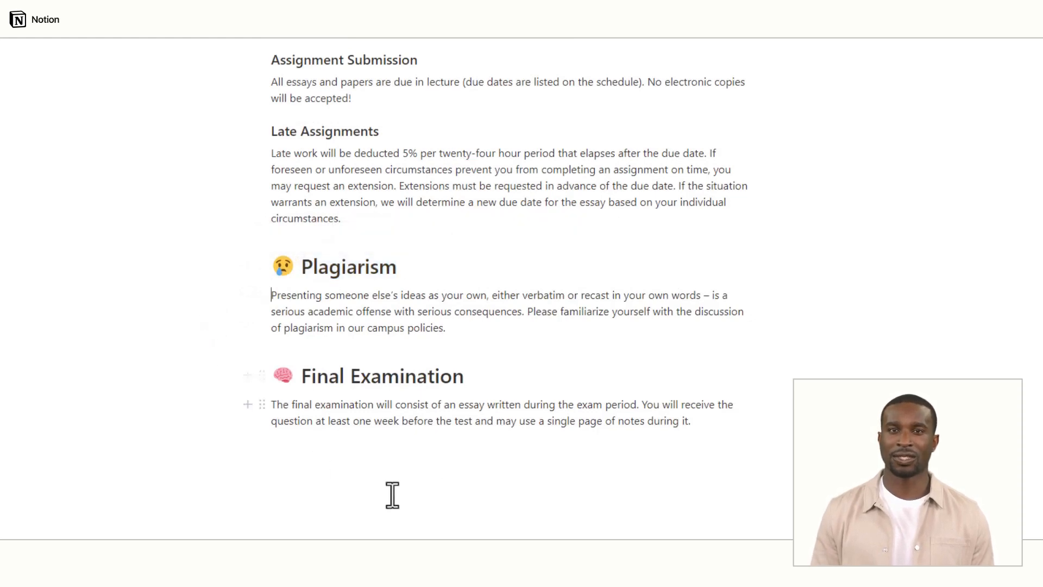
# - Open the Share panel for the Syllabus page to reach invite and publish options
pyautogui.click(925, 63)
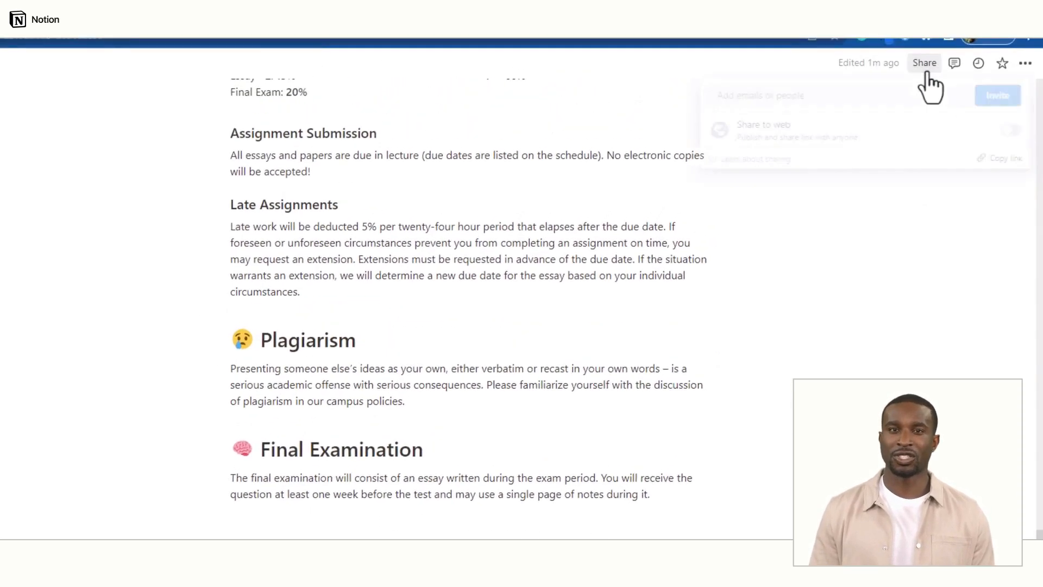
pyautogui.click(925, 63)
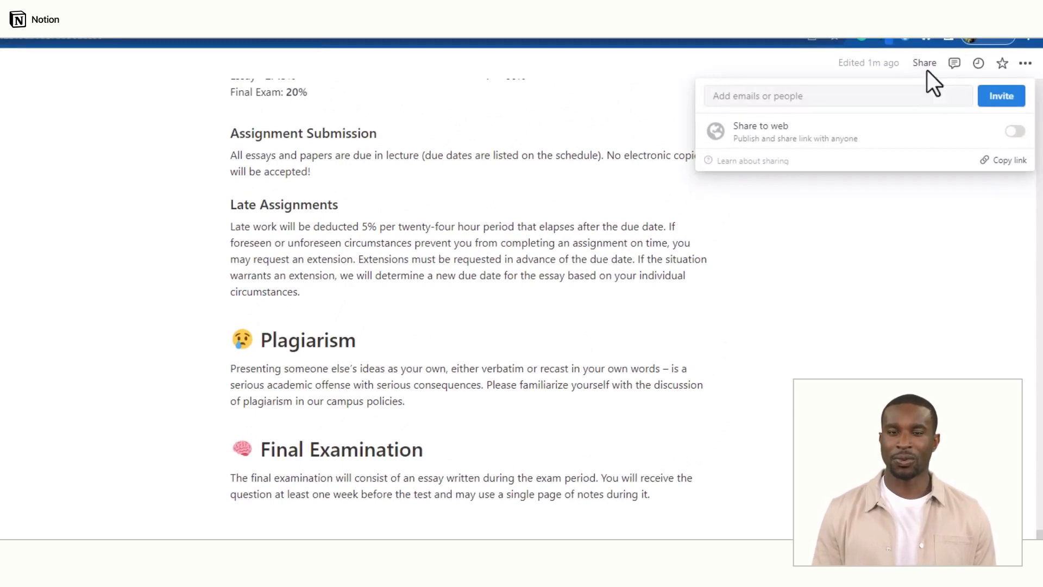
pyautogui.moveTo(1008, 160)
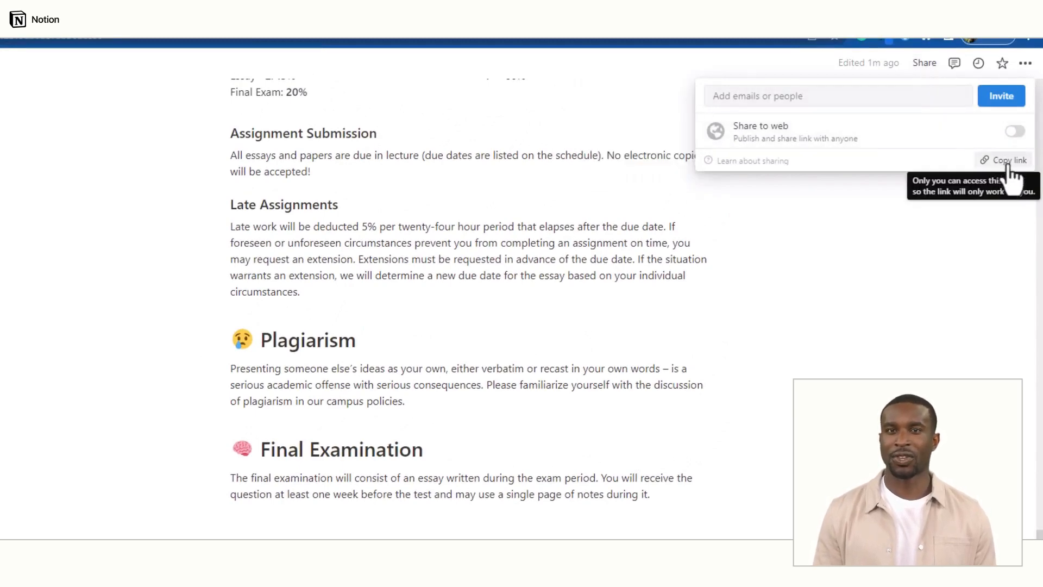